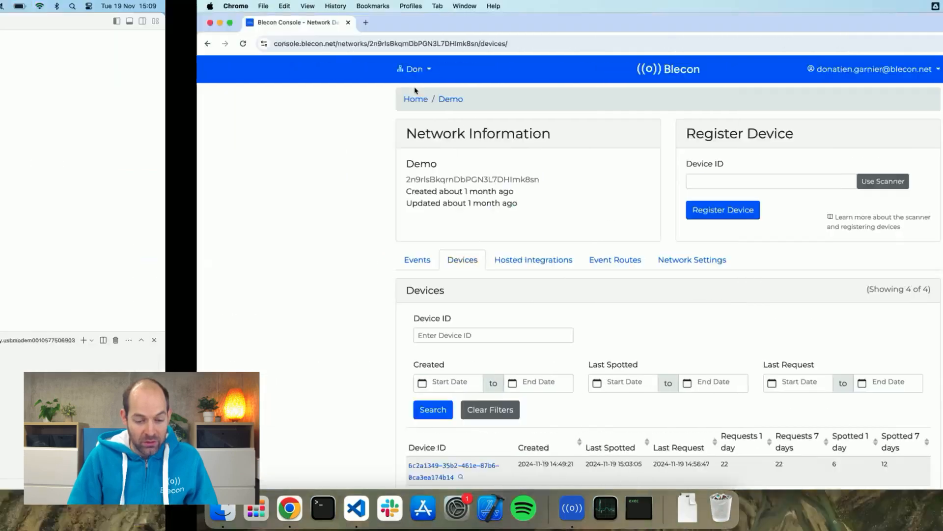
Open the examples/zephyr/memfault folder as an existing nRF Connect application
{"action": "left_click", "coordinate": [354, 508]}
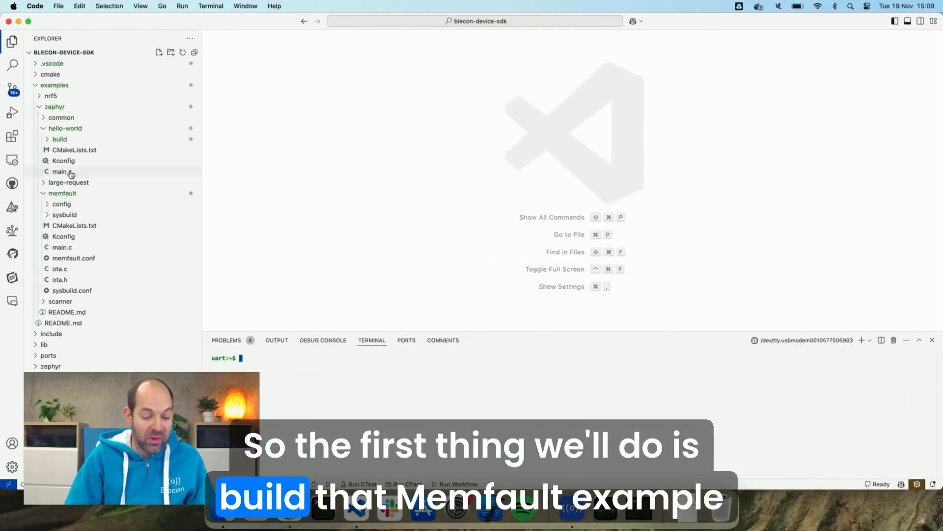
{"action": "left_click", "coordinate": [62, 193]}
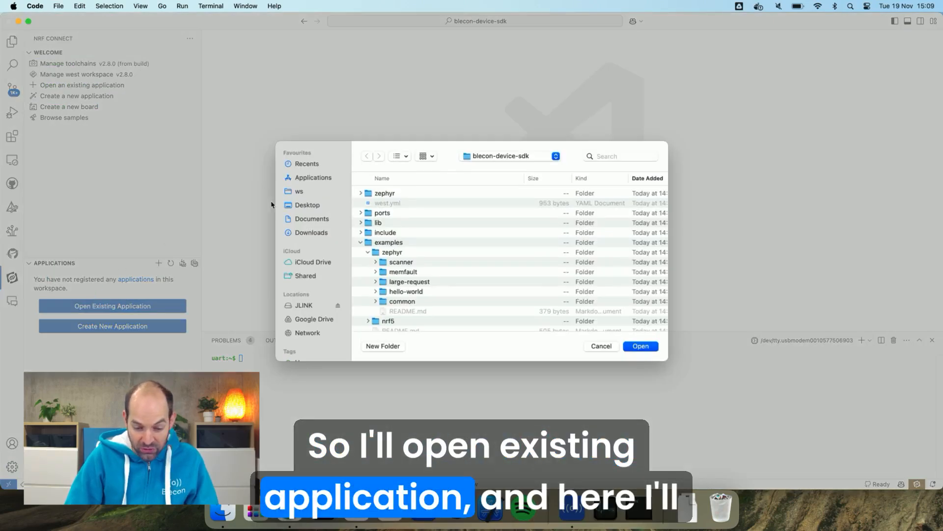
{"action": "double_click", "coordinate": [403, 271]}
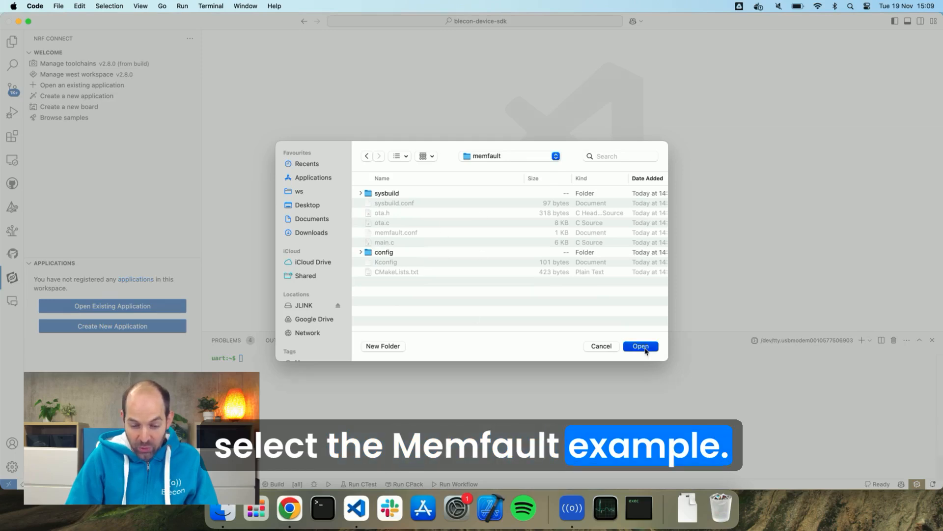
{"action": "left_click", "coordinate": [639, 345]}
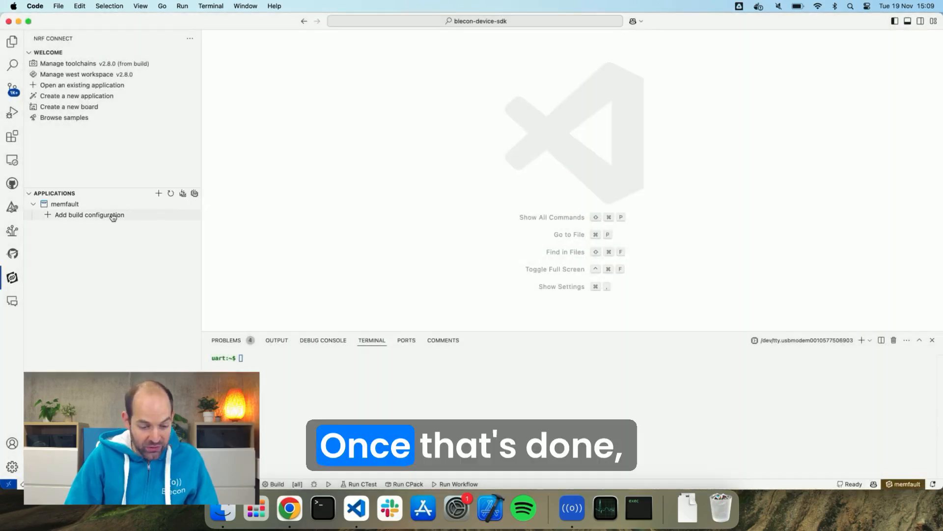
Add a build configuration with the nrf54l15dk board target and default settings, and build it
{"action": "left_click", "coordinate": [89, 215]}
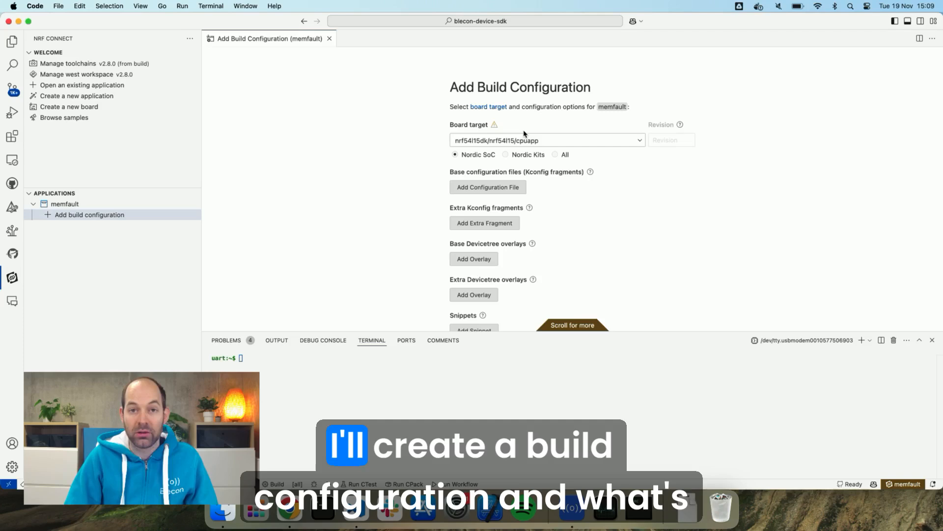
{"action": "mouse_move", "coordinate": [495, 163]}
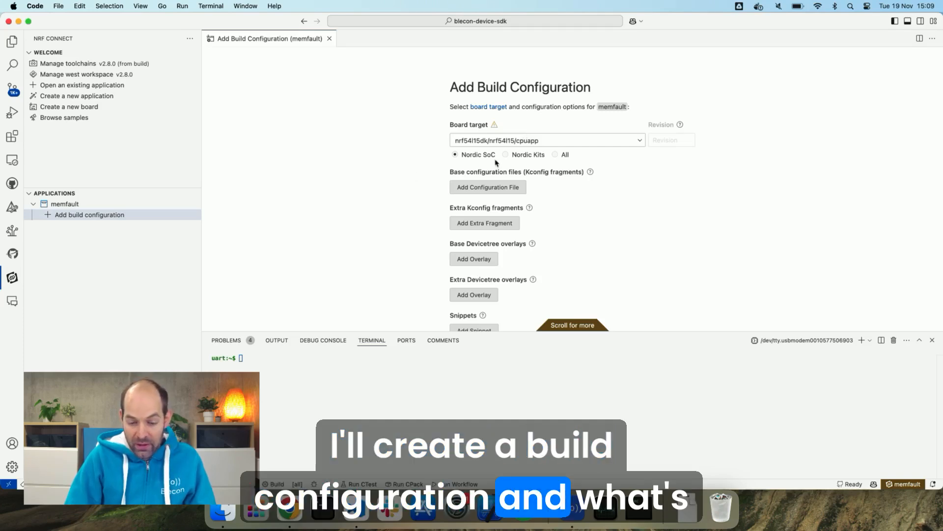
{"action": "left_click", "coordinate": [639, 141]}
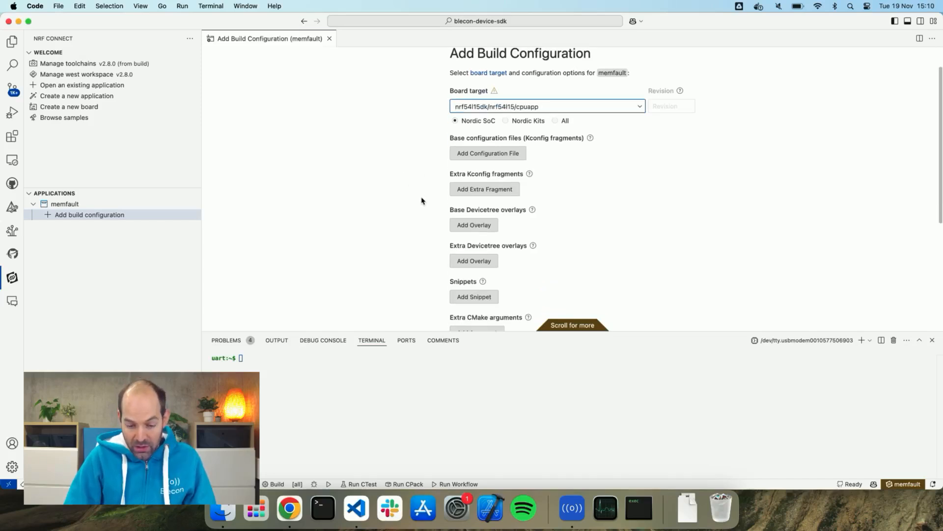
{"action": "scroll", "scroll_direction": "down", "scroll_amount": 3}
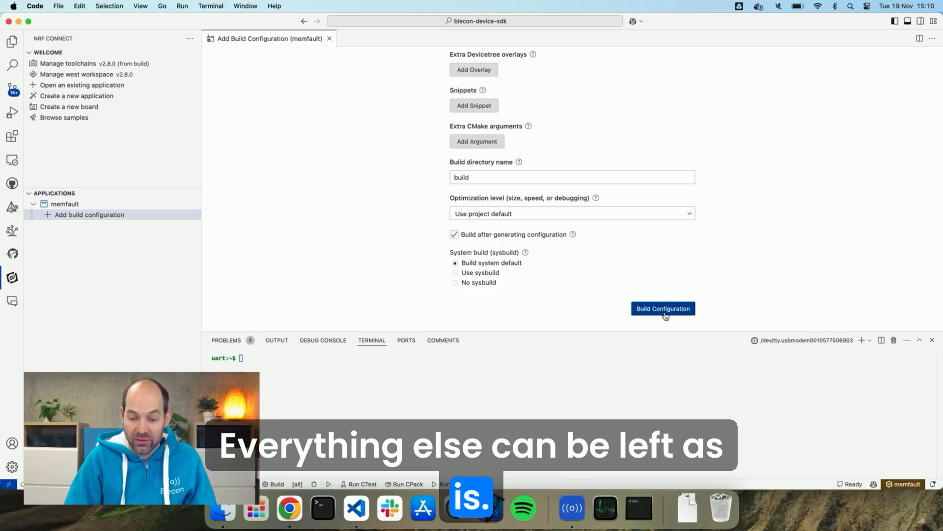
{"action": "left_click", "coordinate": [662, 307]}
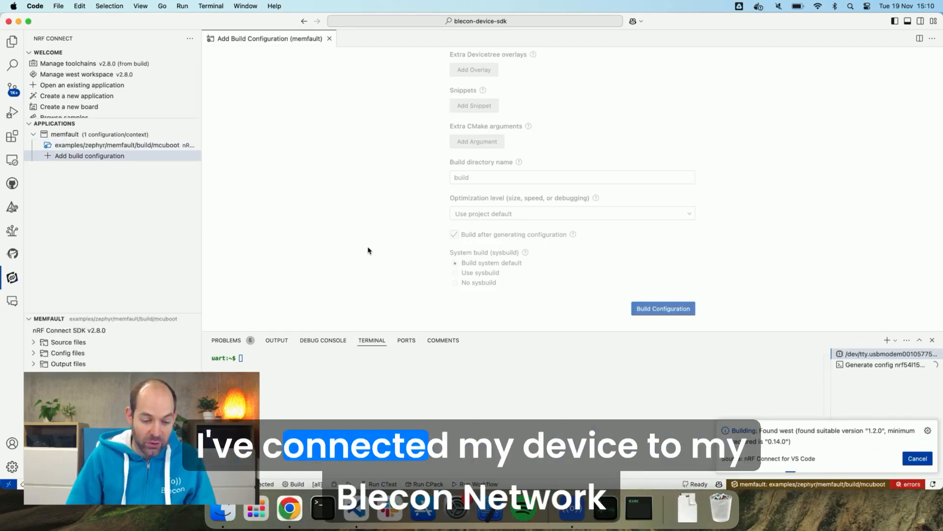
View the Devices list of the Demo network in the Blecon Console
{"action": "left_click", "coordinate": [289, 508]}
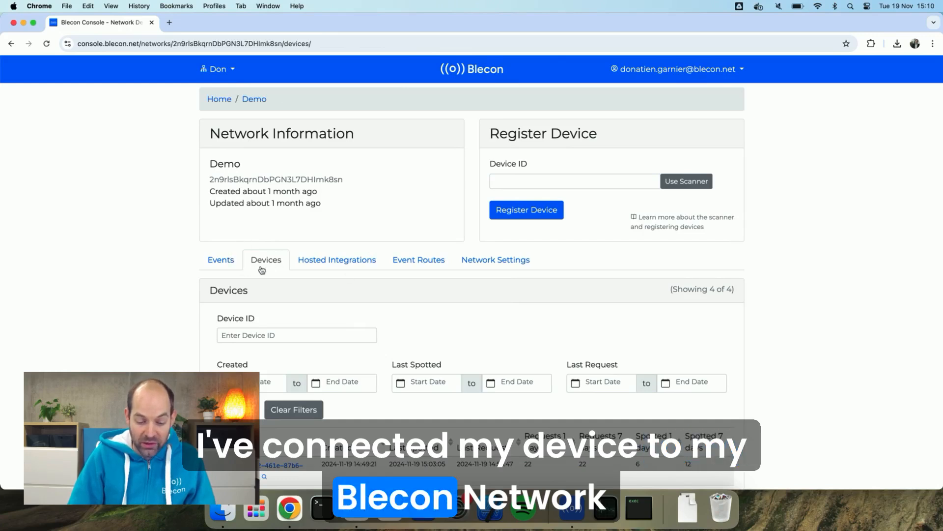
{"action": "left_click", "coordinate": [336, 260]}
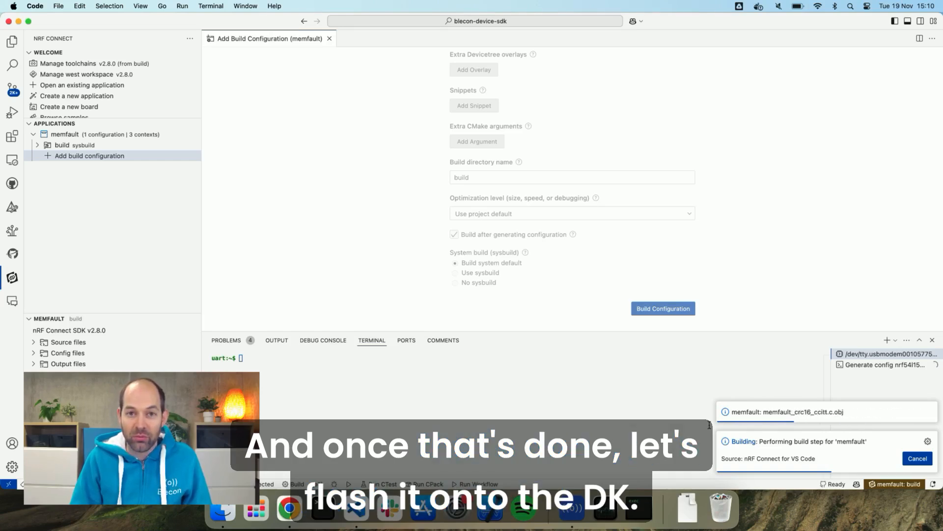
Flash memfault/build to the DK and select the device URL from its boot log
{"action": "left_click", "coordinate": [329, 38]}
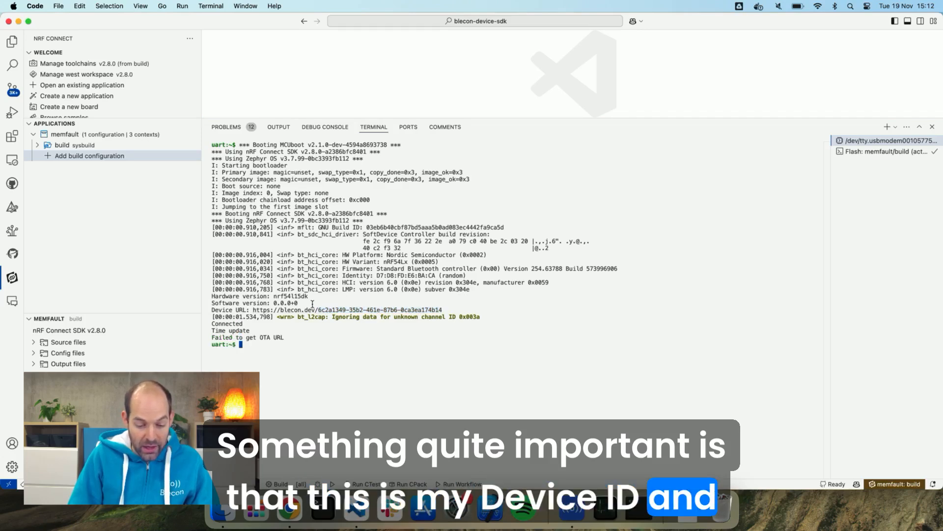
{"action": "double_click", "coordinate": [286, 303]}
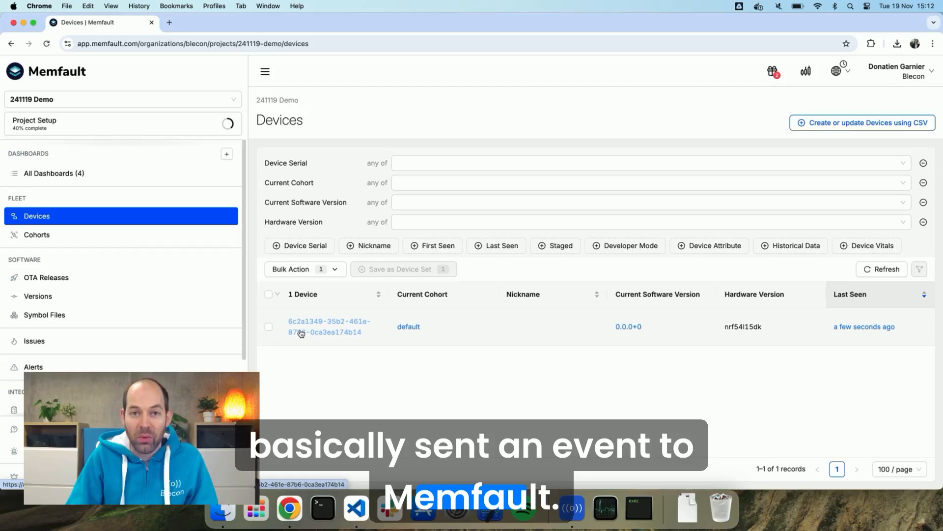
View the device's detail page, then go to the project's Symbol Files list
{"action": "left_click", "coordinate": [330, 326]}
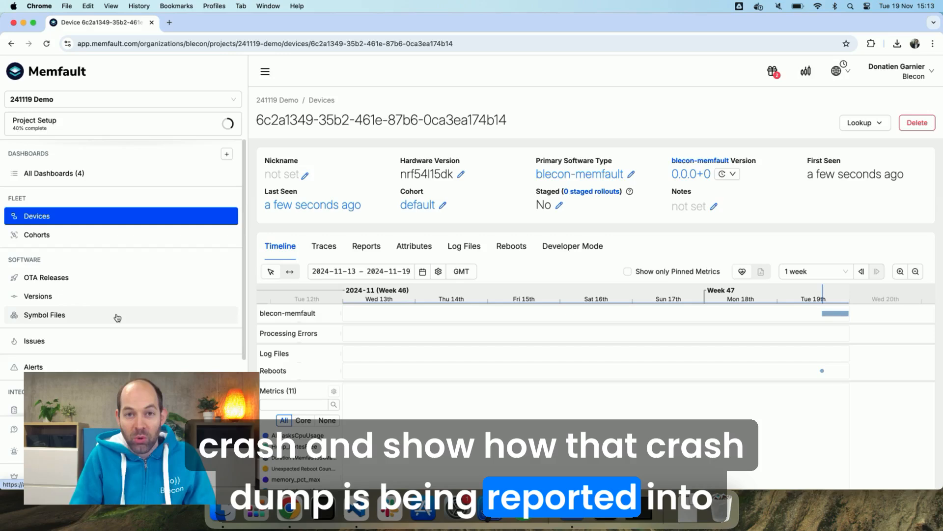
{"action": "left_click", "coordinate": [45, 315]}
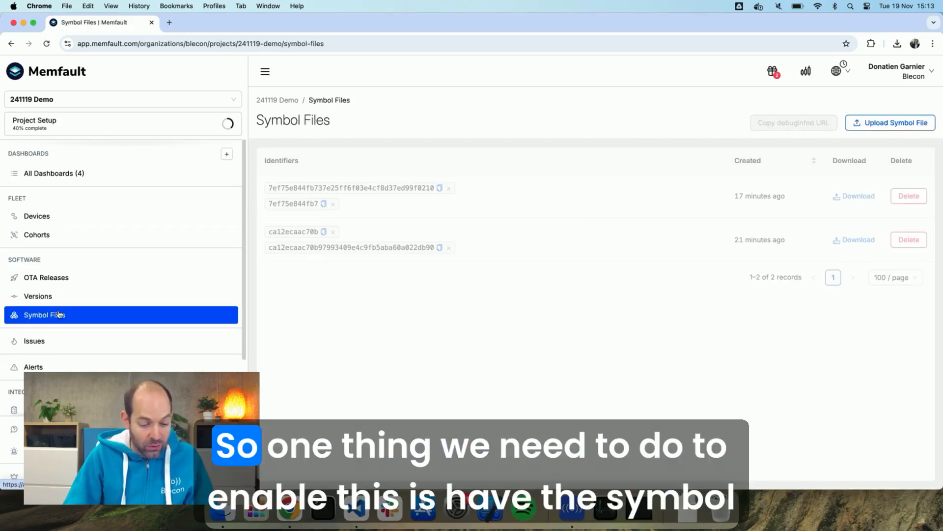
Upload zephyr.elf from the demo build's zephyr folder as a new symbol file
{"action": "left_click", "coordinate": [891, 123]}
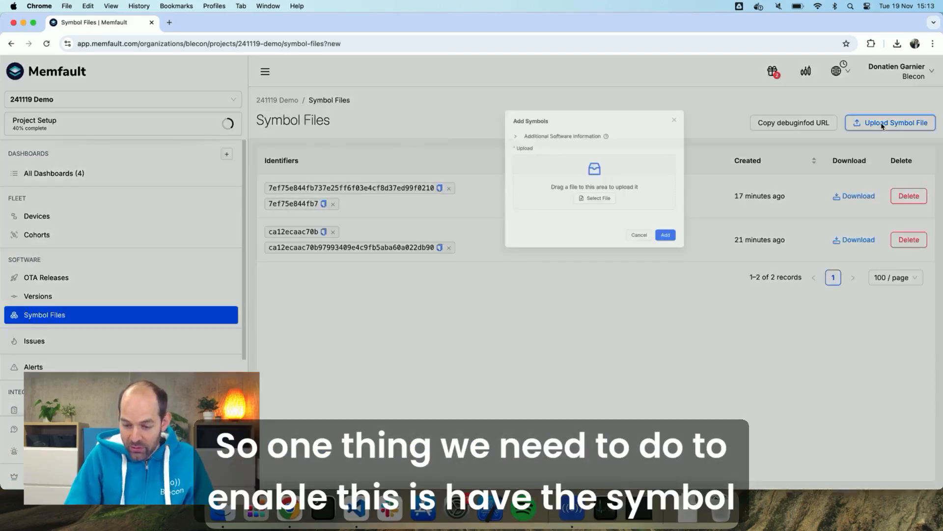
{"action": "left_click", "coordinate": [596, 197]}
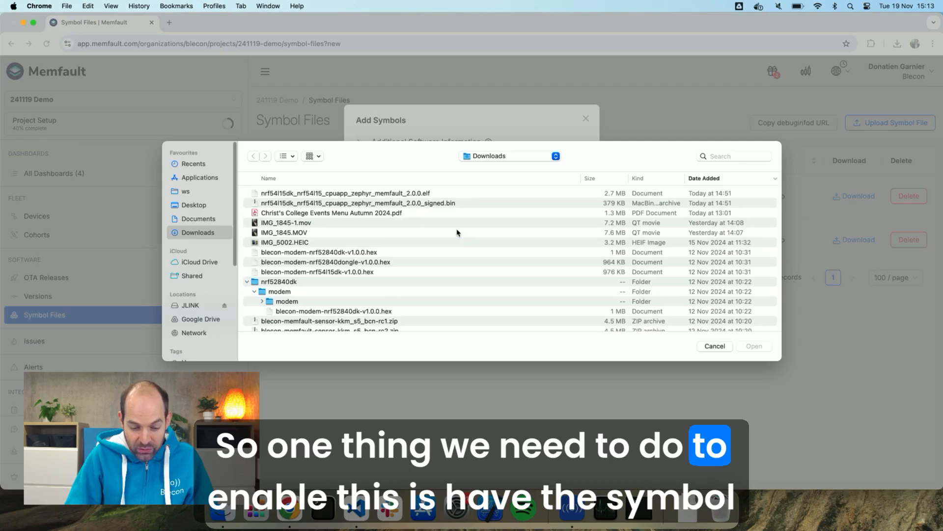
{"action": "left_click", "coordinate": [185, 191]}
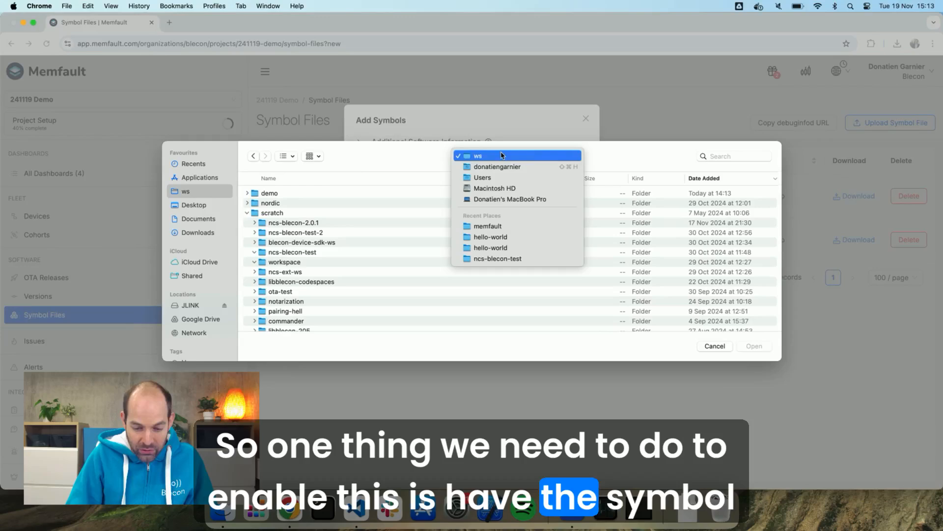
{"action": "left_click", "coordinate": [497, 167]}
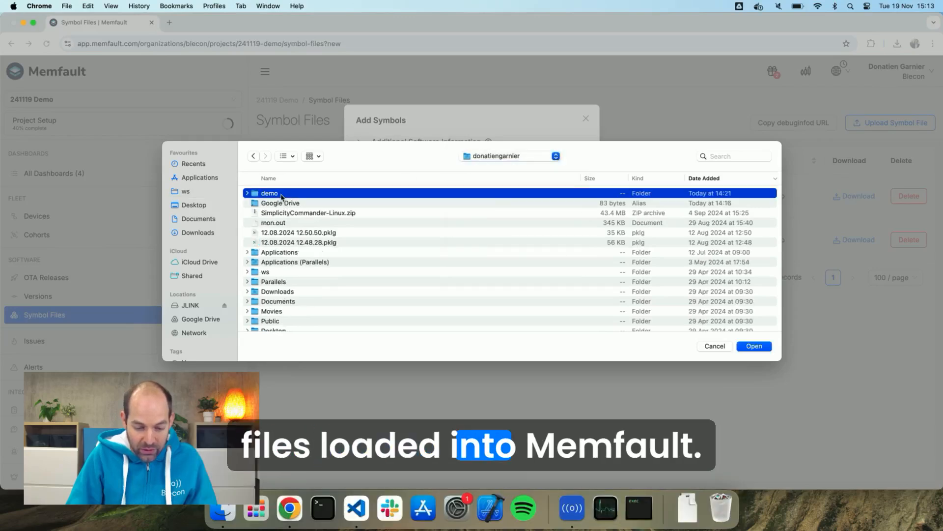
{"action": "double_click", "coordinate": [269, 194]}
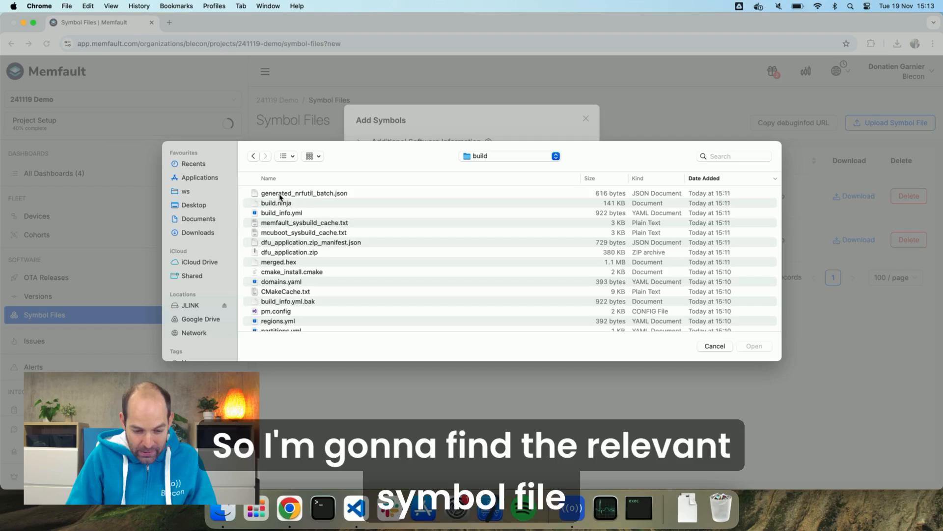
{"action": "scroll", "scroll_direction": "down", "scroll_amount": 3}
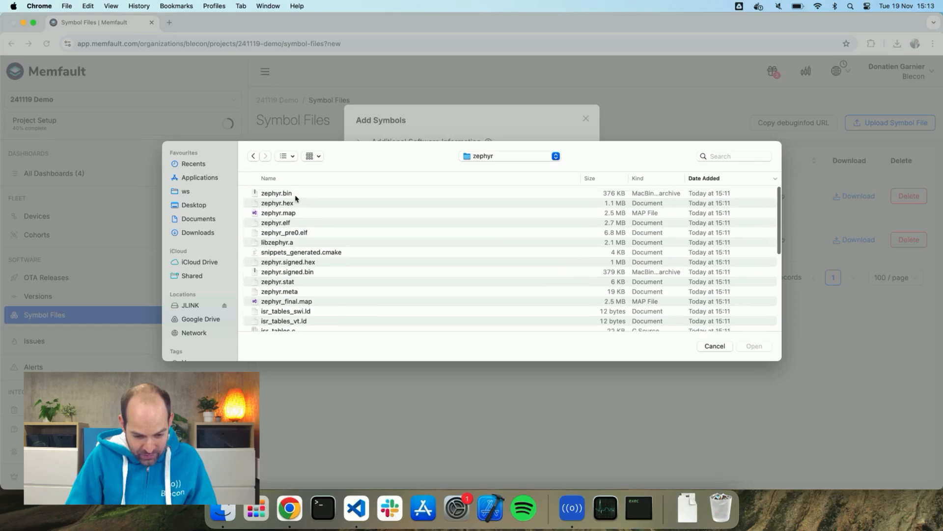
{"action": "left_click", "coordinate": [276, 222]}
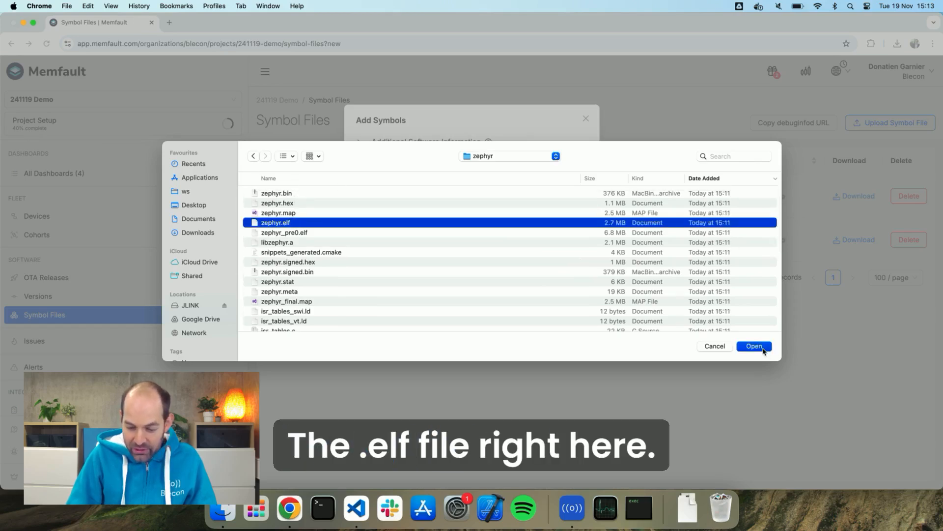
{"action": "left_click", "coordinate": [754, 345]}
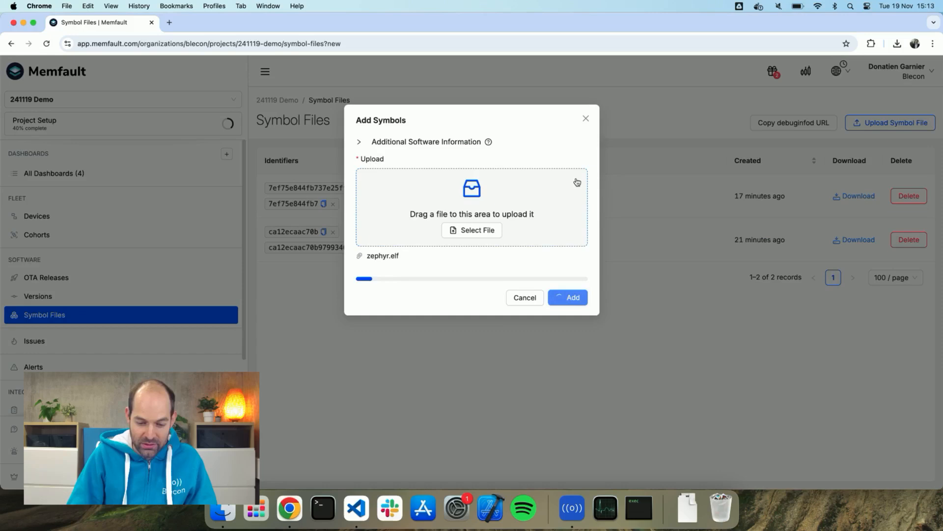
{"action": "left_click", "coordinate": [566, 297]}
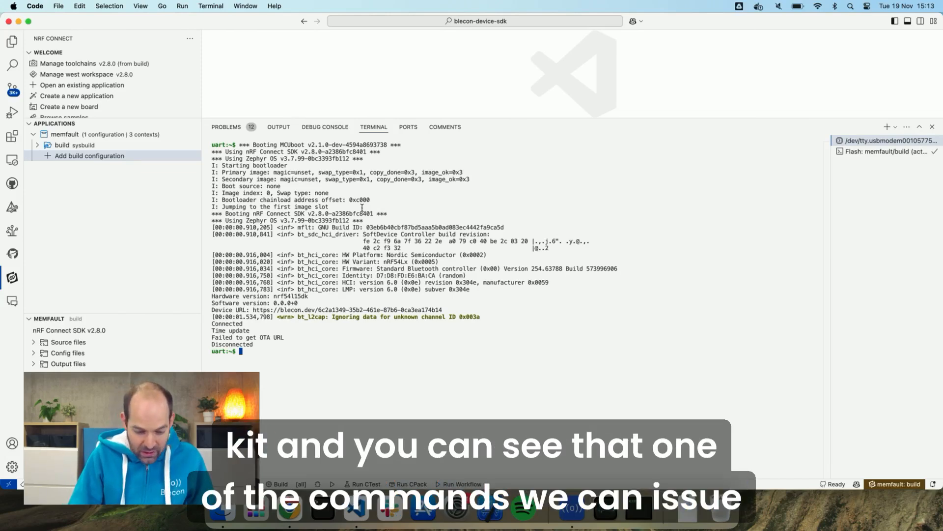
Run the blecon crash command in the device's serial shell
{"action": "type", "text": "blec"}
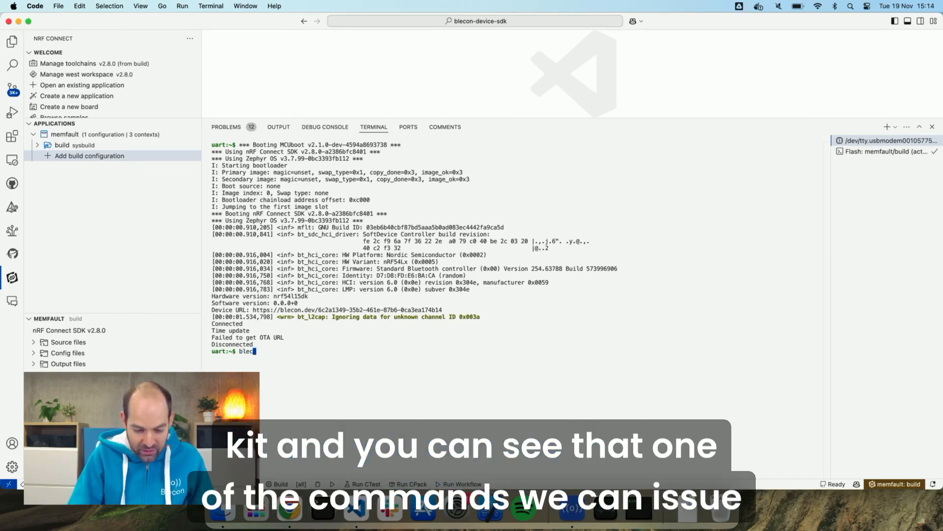
{"action": "key", "text": "Return"}
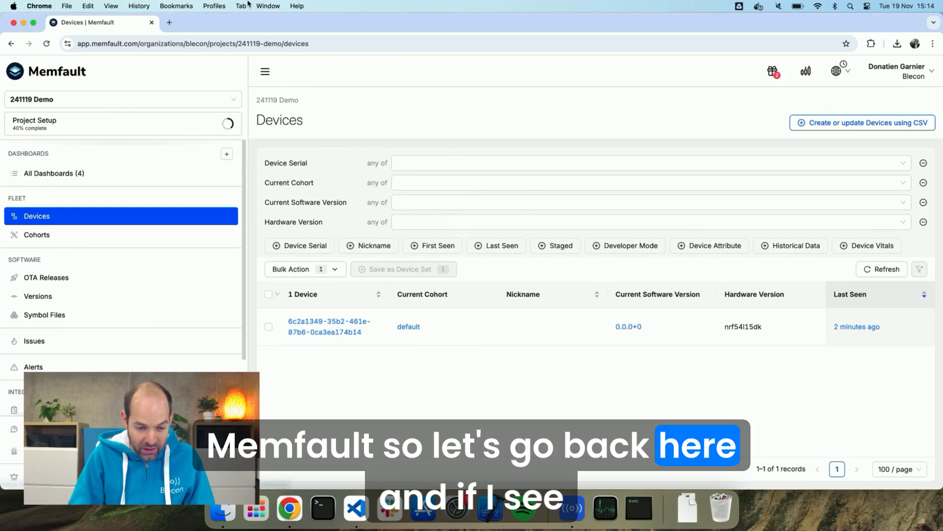
Refresh the devices list and open the Bus Fault at cmd_crash issue
{"action": "left_click", "coordinate": [46, 44]}
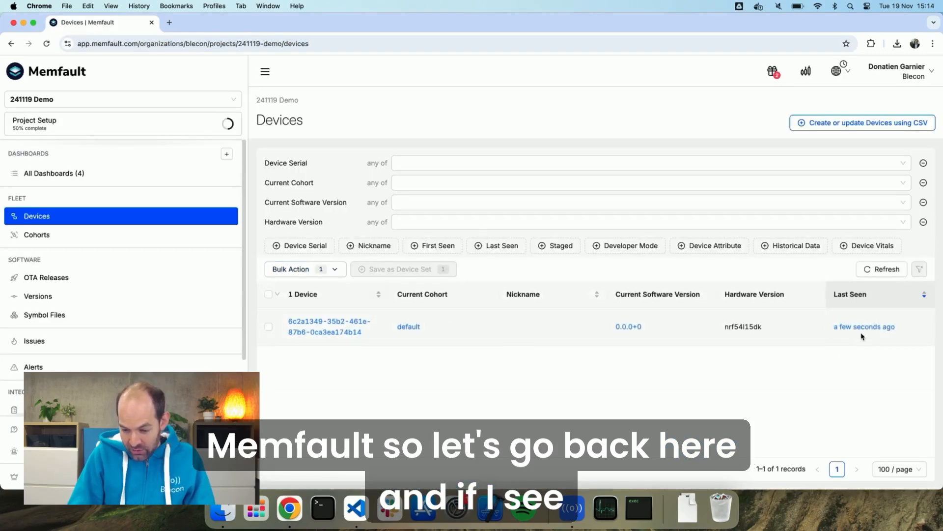
{"action": "mouse_move", "coordinate": [830, 346]}
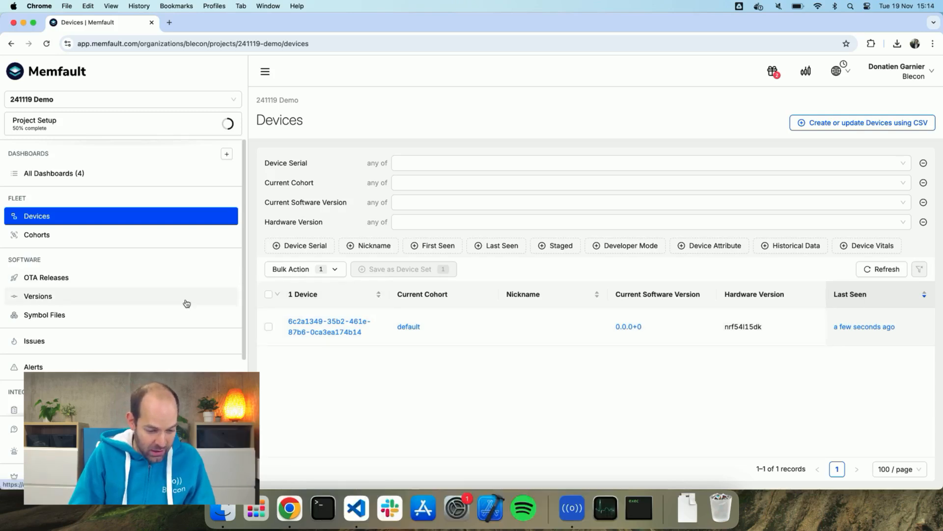
{"action": "left_click", "coordinate": [33, 341]}
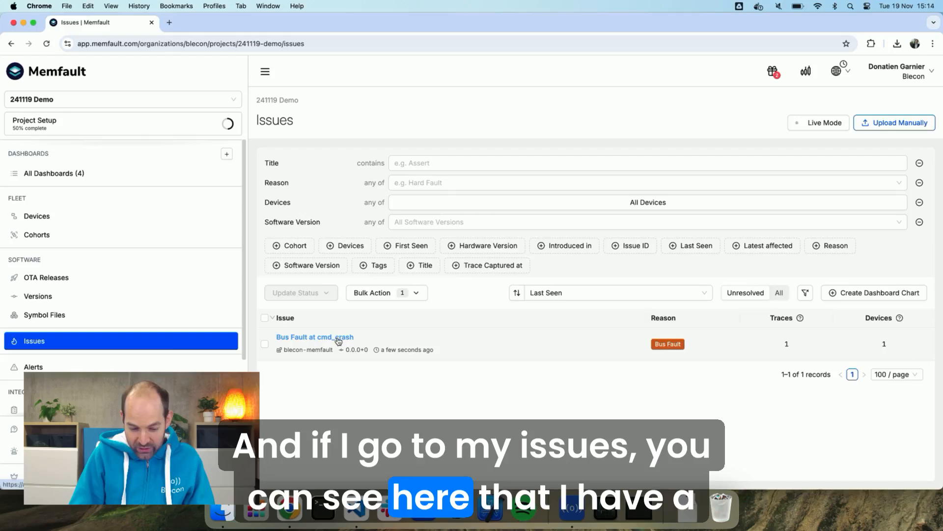
{"action": "left_click", "coordinate": [314, 337]}
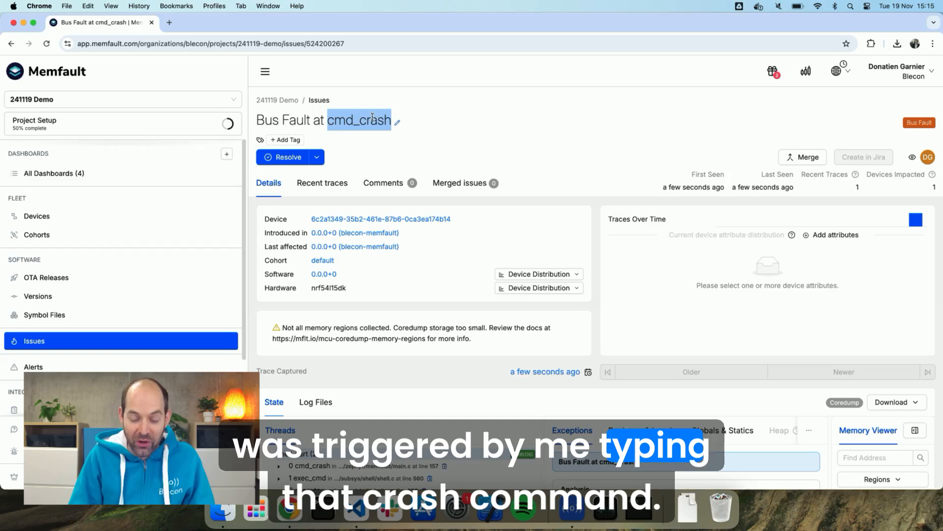
Scroll the issue down to its Threads stack trace, then go to OTA Releases
{"action": "scroll", "scroll_direction": "down", "scroll_amount": 3}
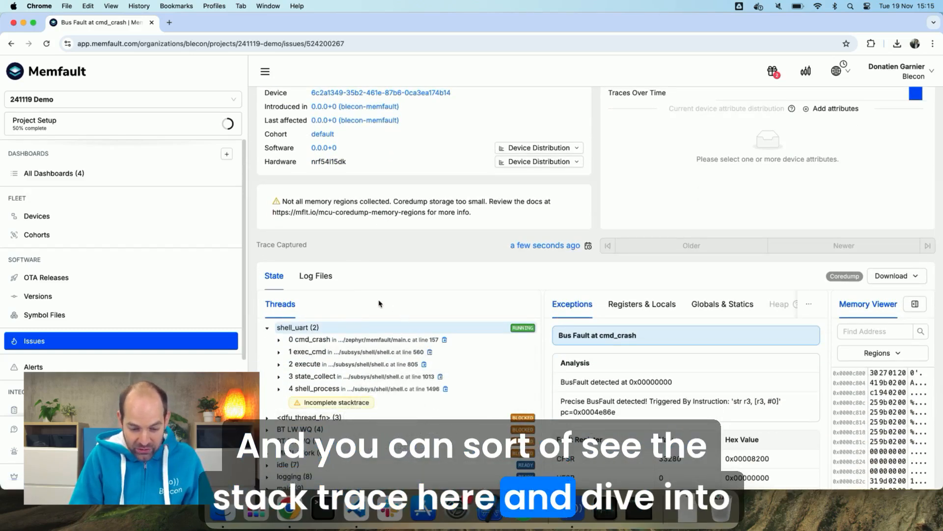
{"action": "mouse_move", "coordinate": [401, 341]}
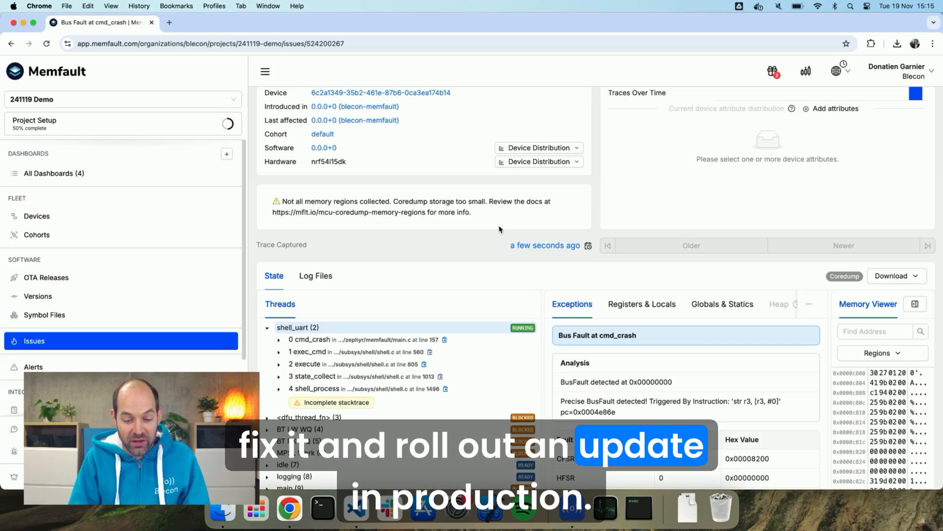
{"action": "scroll", "scroll_direction": "down", "scroll_amount": 3}
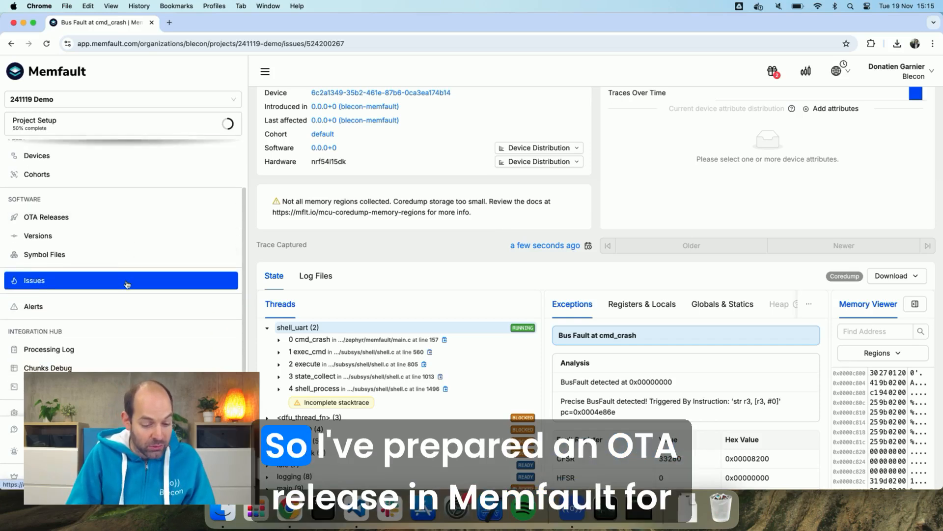
{"action": "left_click", "coordinate": [45, 216]}
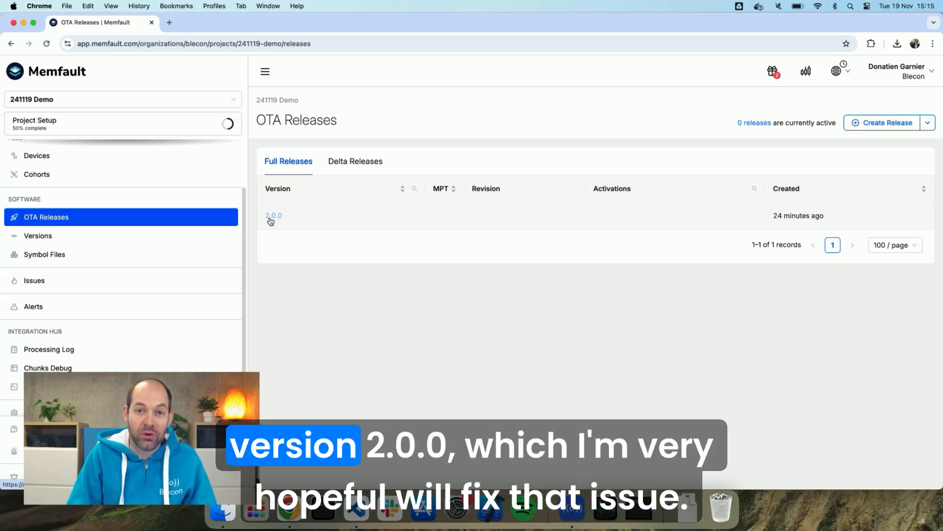
Activate release 2.0.0 for the 'default' cohort
{"action": "left_click", "coordinate": [274, 215]}
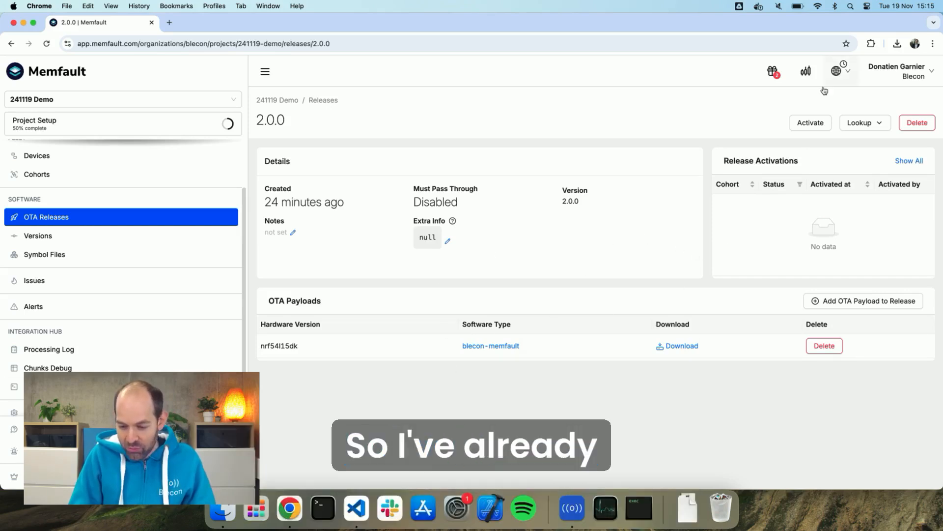
{"action": "left_click", "coordinate": [810, 123]}
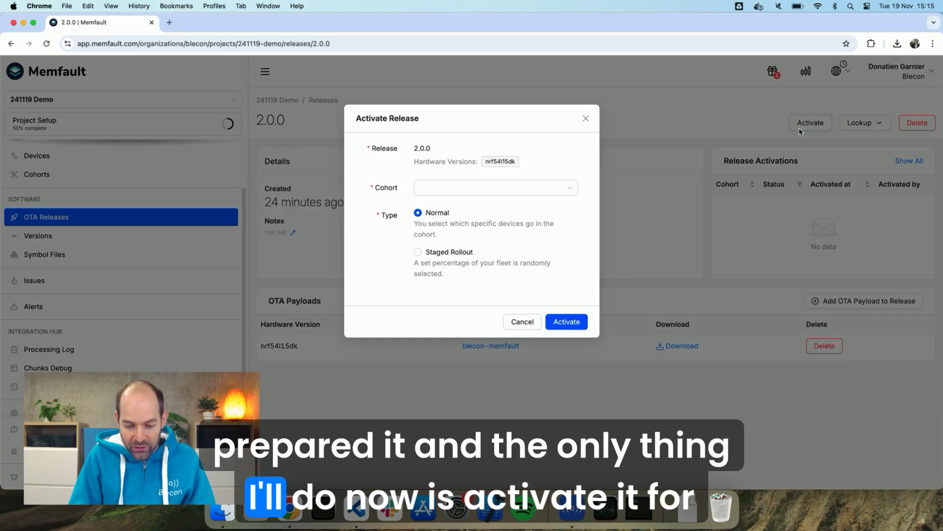
{"action": "left_click", "coordinate": [493, 187]}
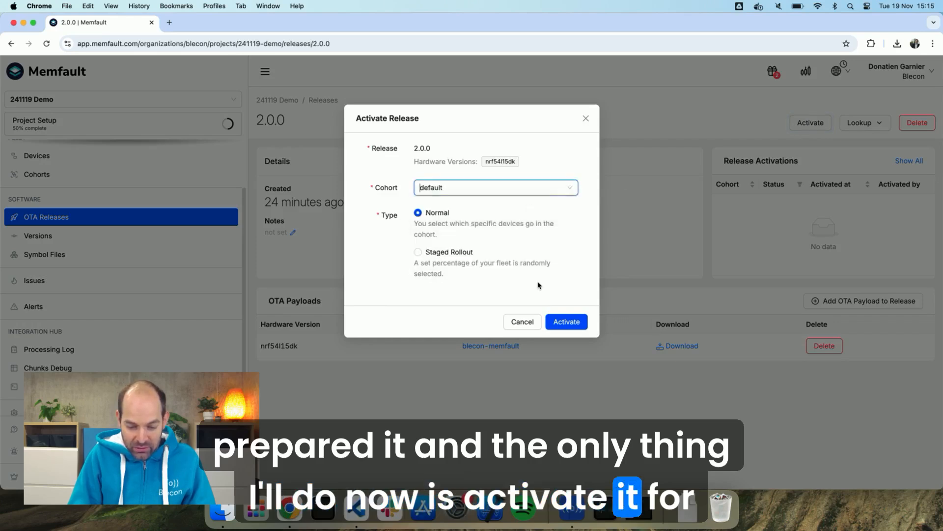
{"action": "left_click", "coordinate": [565, 322]}
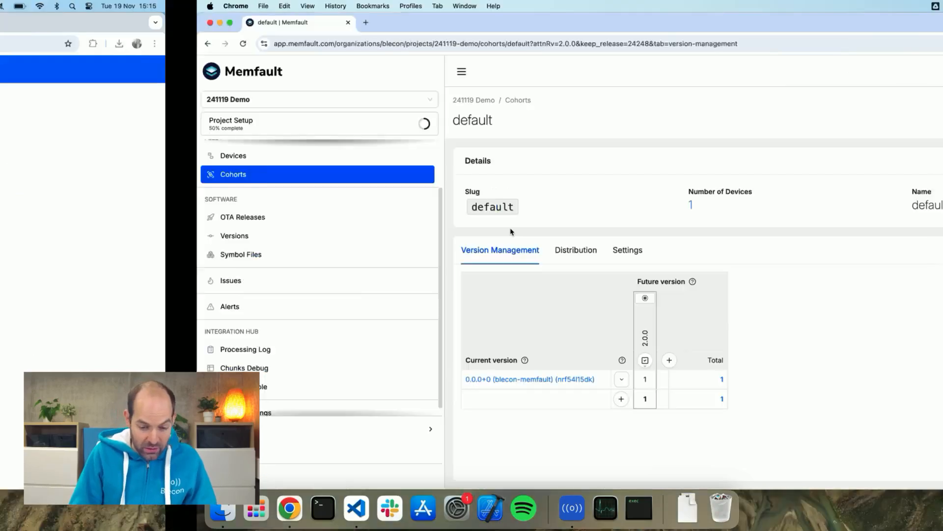
Follow the serial log through the OTA download and reboot to Software version 2.0.0
{"action": "left_click", "coordinate": [356, 509]}
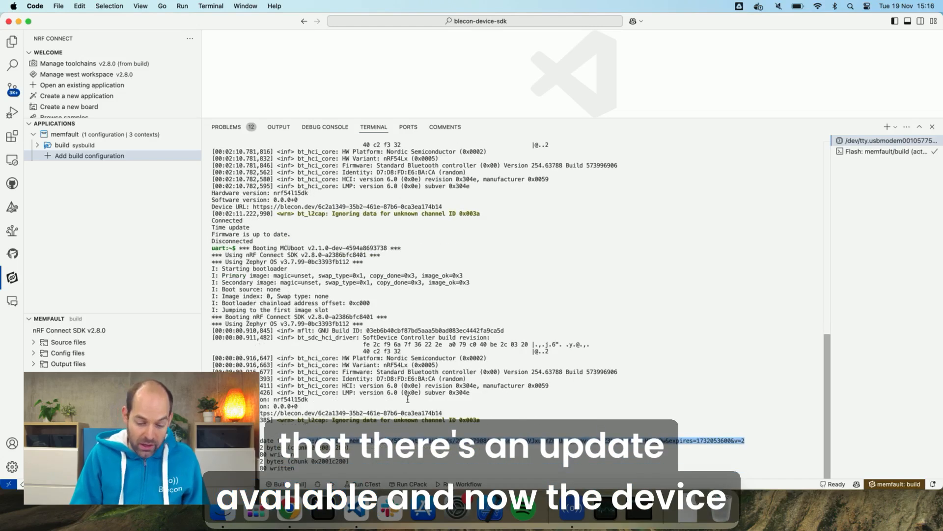
{"action": "scroll", "scroll_direction": "down", "scroll_amount": 3}
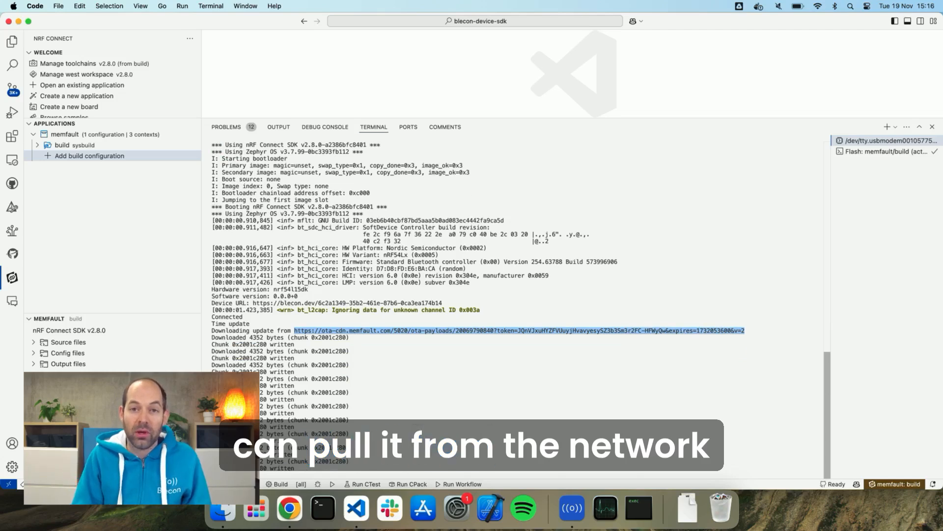
{"action": "scroll", "scroll_direction": "down", "scroll_amount": 3}
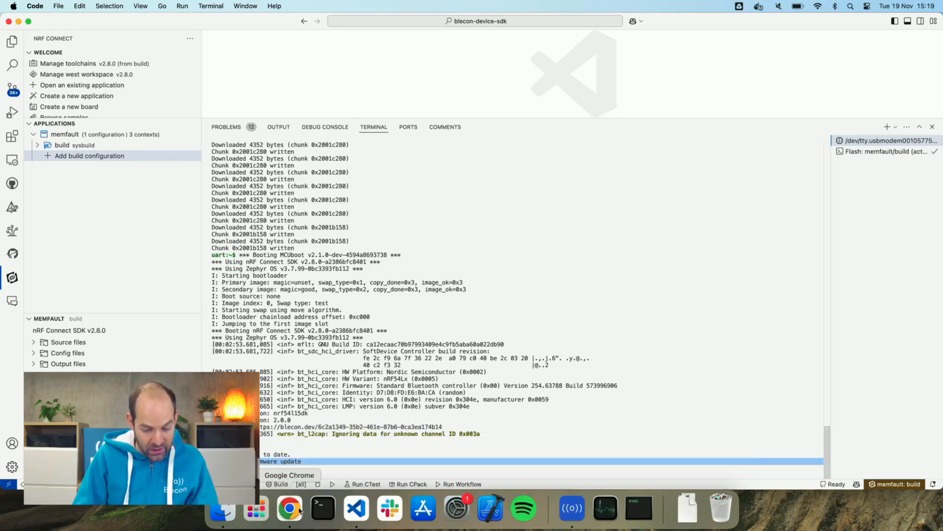
Confirm the device reports software version 2.0.0 in the Devices list and reopen its detail page
{"action": "left_click", "coordinate": [289, 509]}
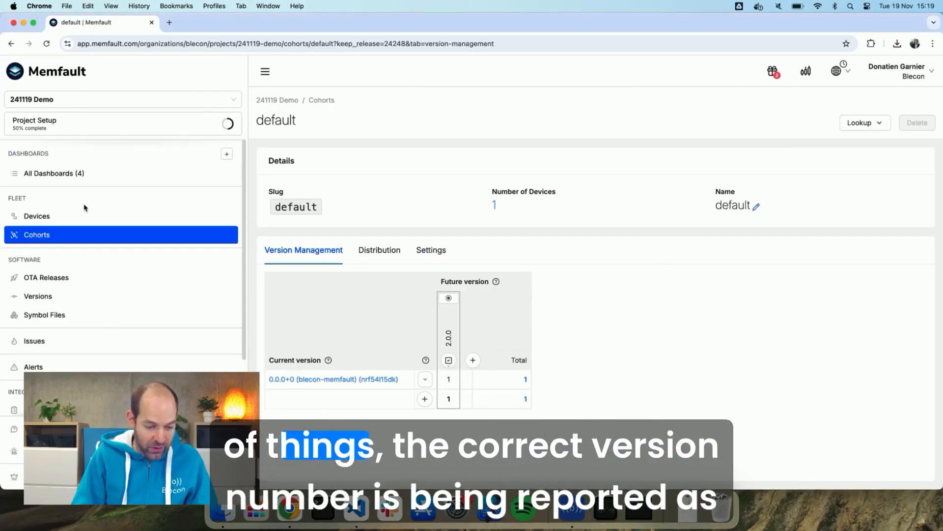
{"action": "left_click", "coordinate": [36, 216]}
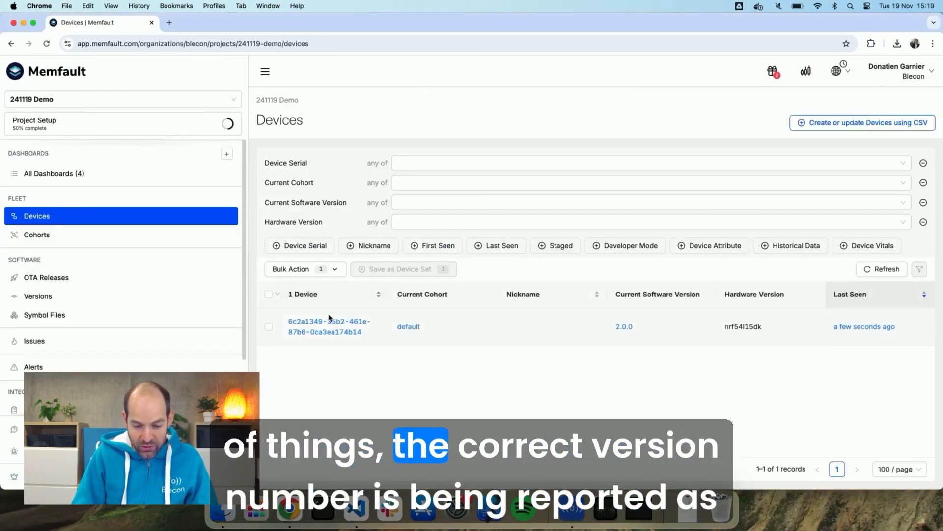
{"action": "mouse_move", "coordinate": [598, 346]}
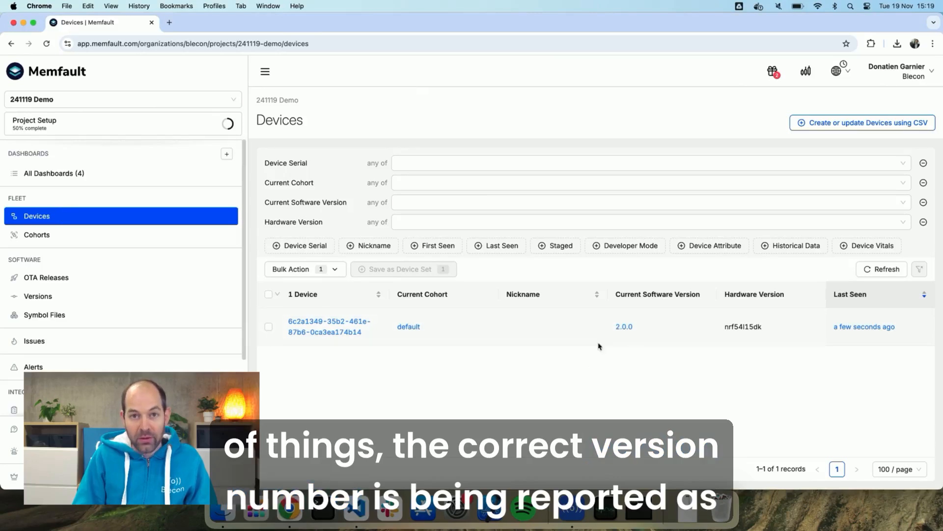
{"action": "mouse_move", "coordinate": [679, 349]}
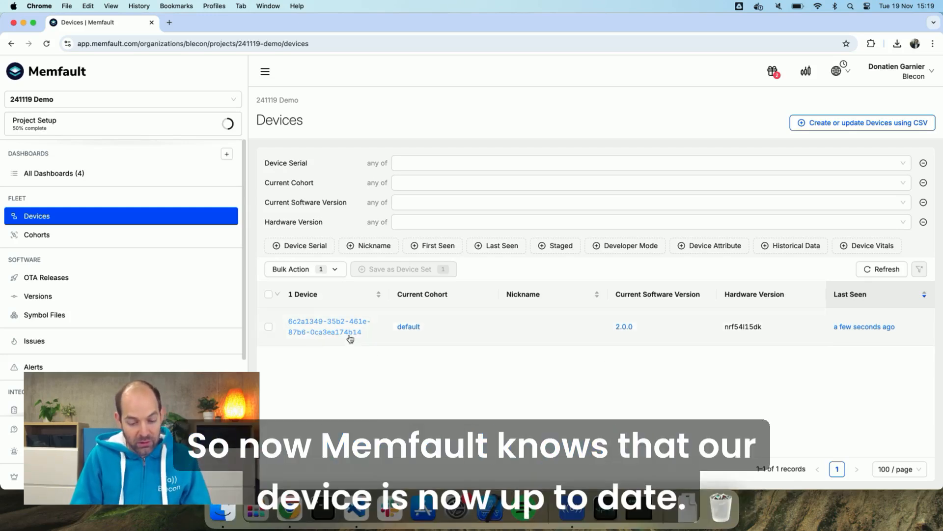
{"action": "left_click", "coordinate": [326, 326]}
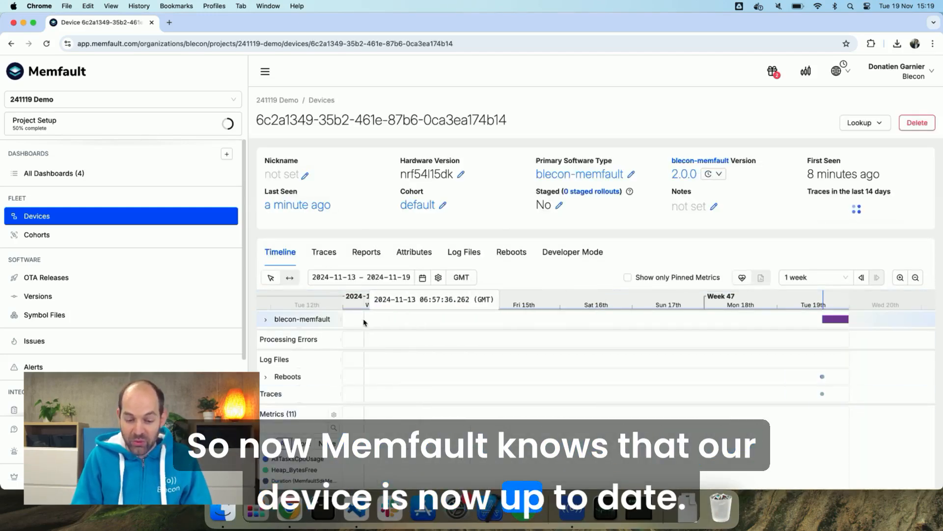